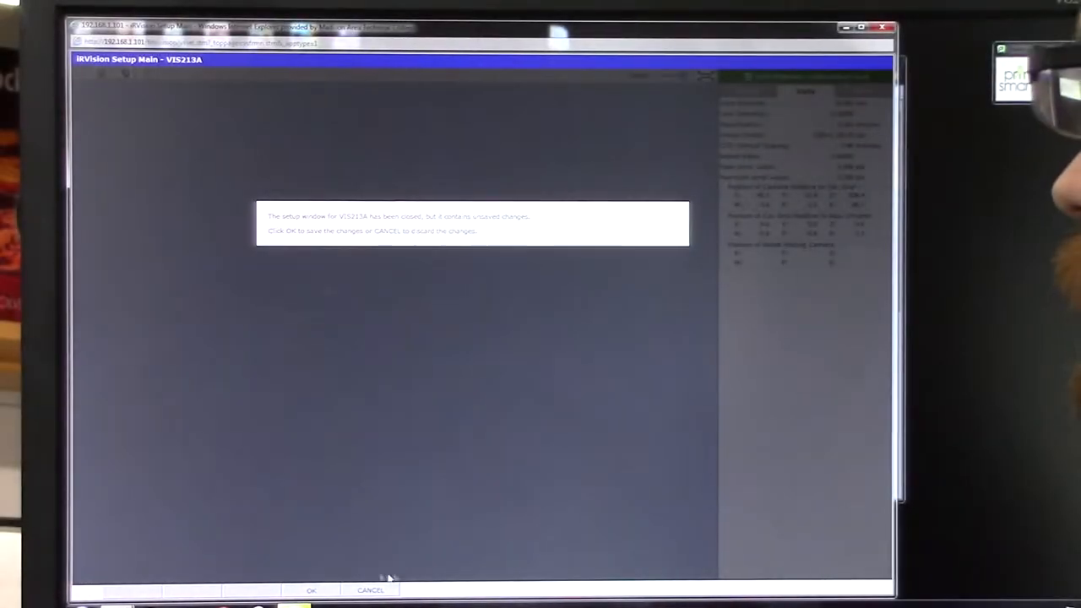
- Dismiss the unsaved-changes notice to restore the VIS213A grid calibration with its detected dots
{"action": "left_click", "coordinate": [311, 589]}
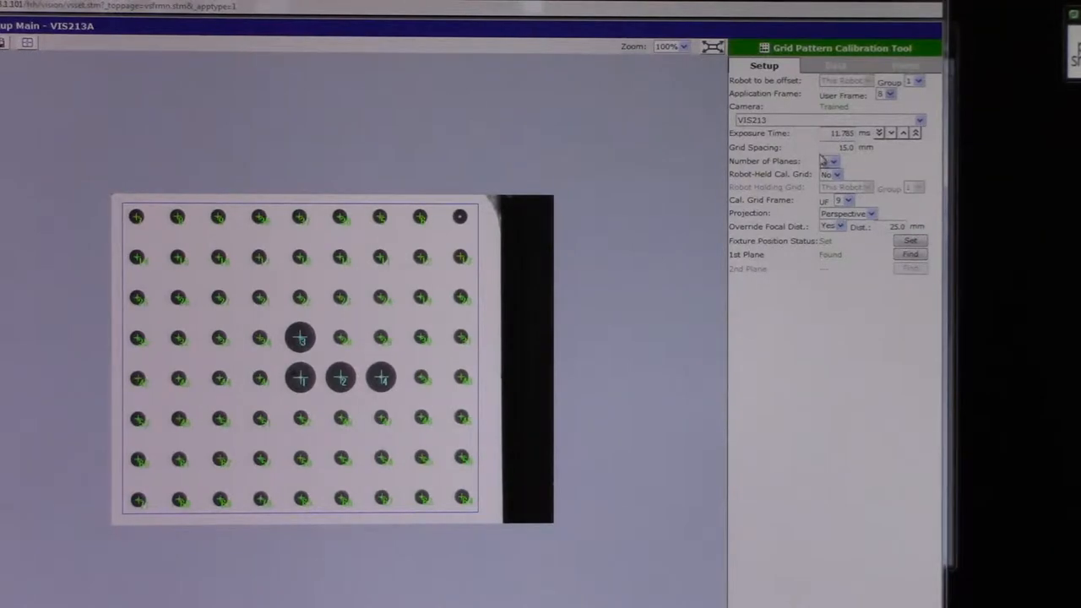
{"action": "left_click", "coordinate": [851, 200]}
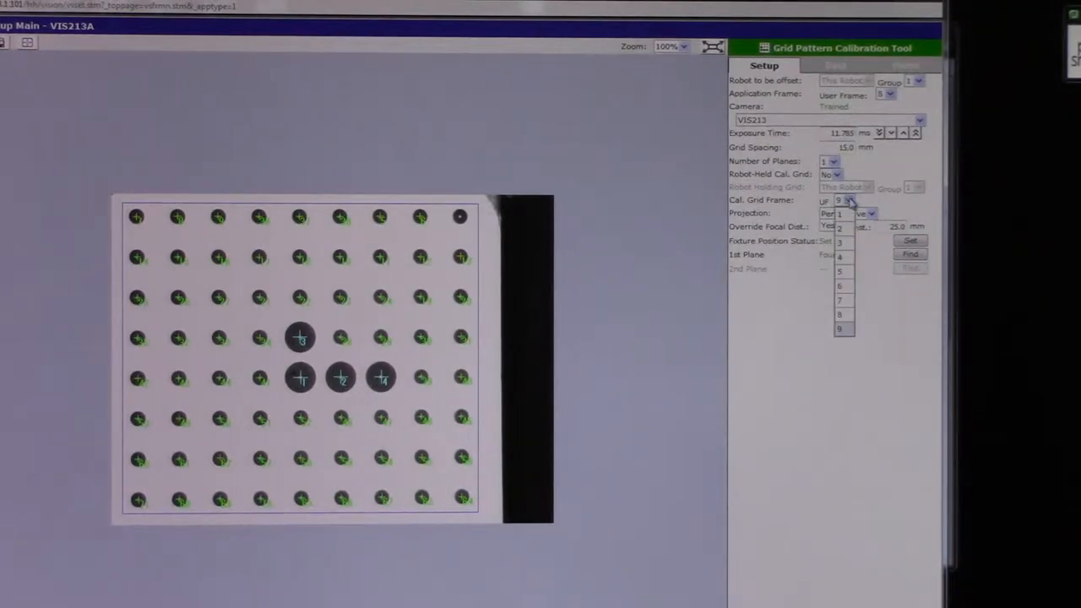
{"action": "left_click", "coordinate": [849, 200]}
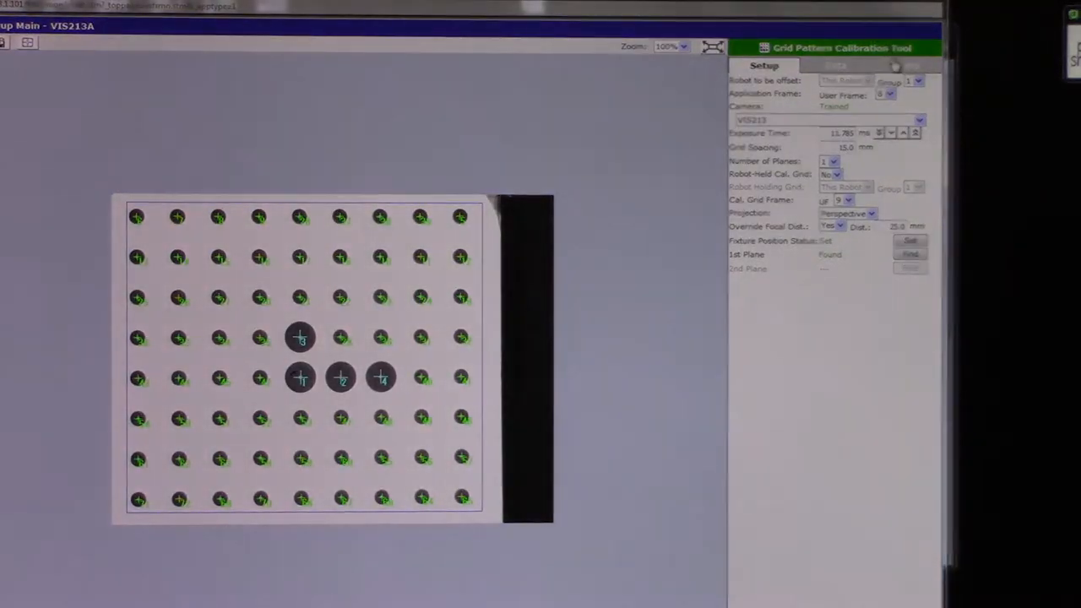
{"action": "left_click", "coordinate": [897, 65]}
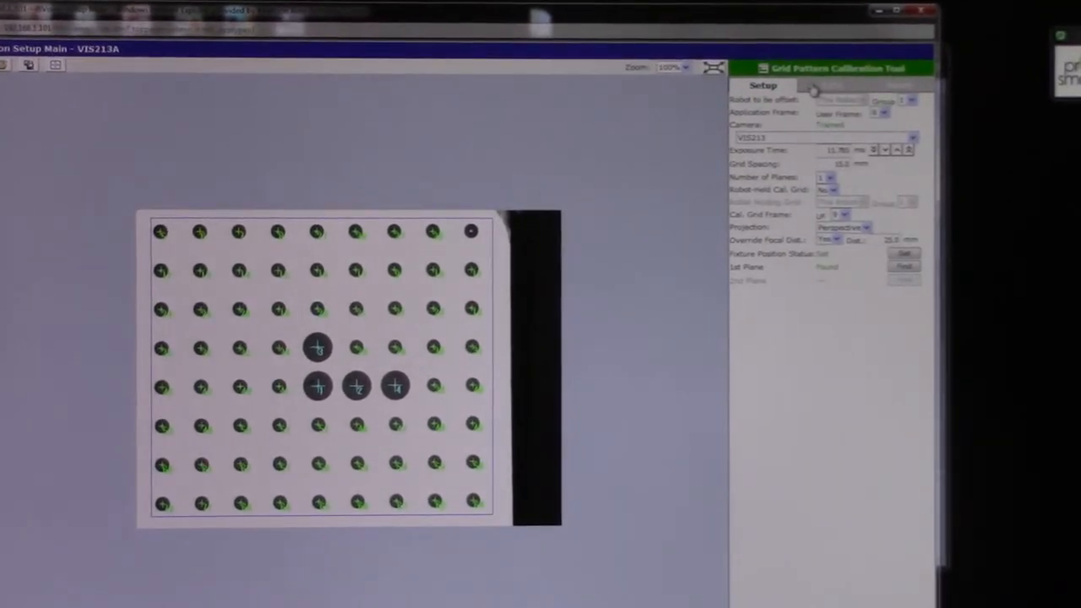
- Set Override Focal Dist. to No so VIS213 falls back to 66.1 mm
{"action": "left_click", "coordinate": [816, 91]}
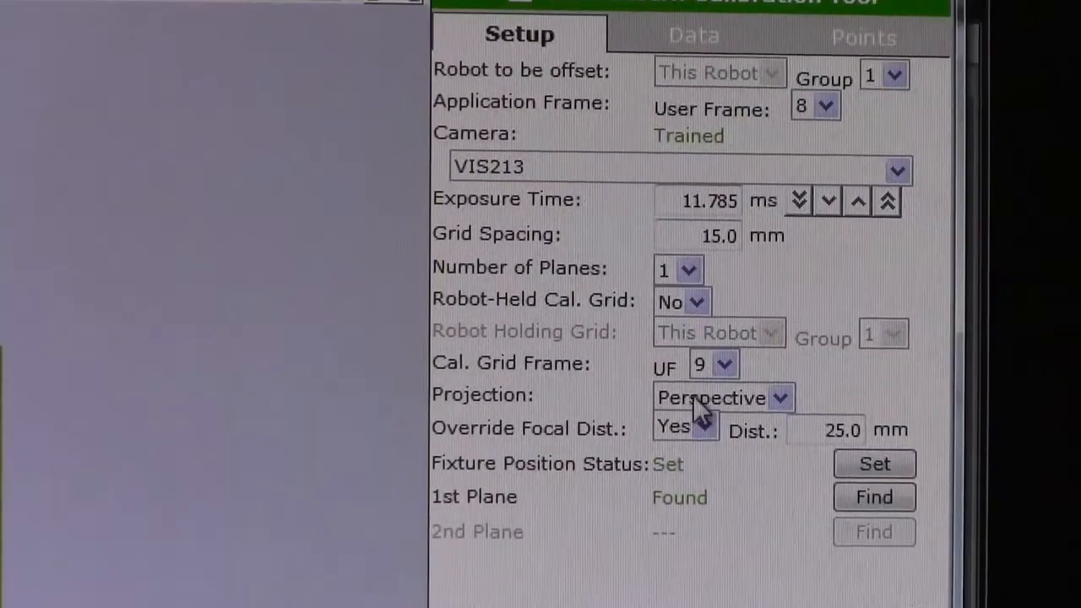
{"action": "left_click", "coordinate": [705, 430]}
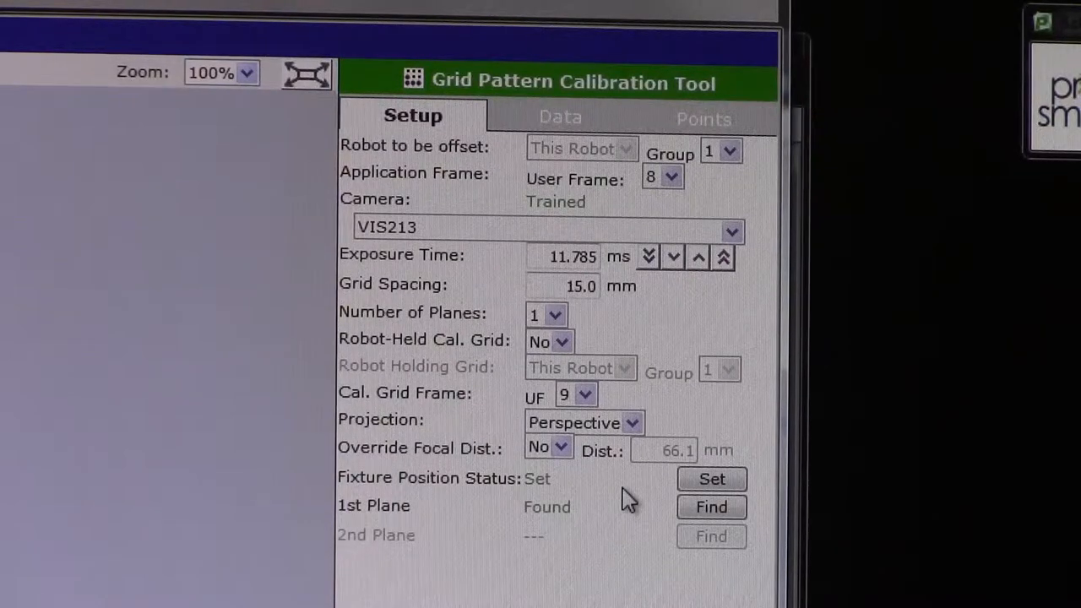
- View calibration data: 66.054 mm focal distance, 0.045 pix mean, 0.166 pix max error
{"action": "left_click", "coordinate": [558, 116]}
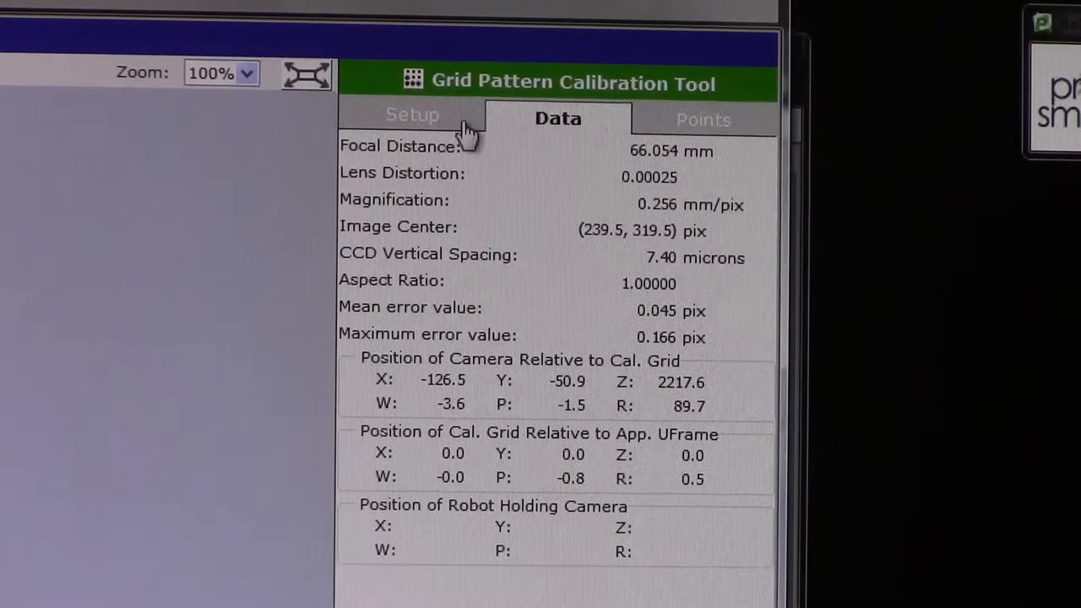
- Override focal distance at 25.0 mm, re-find the 1st plane, and view per-point errors
{"action": "left_click", "coordinate": [412, 115]}
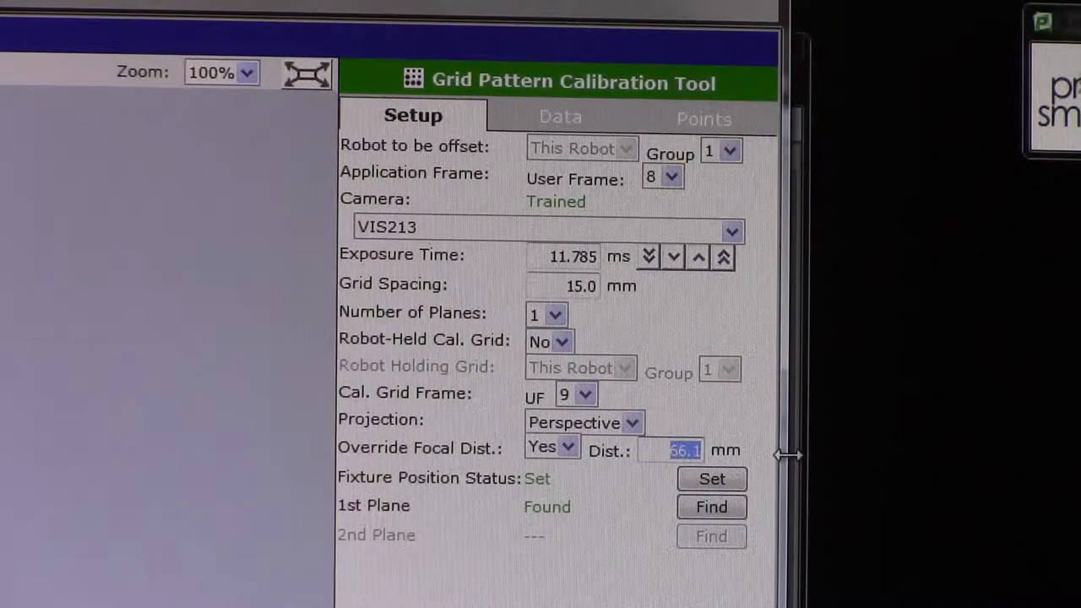
{"action": "type", "text": "25.0"}
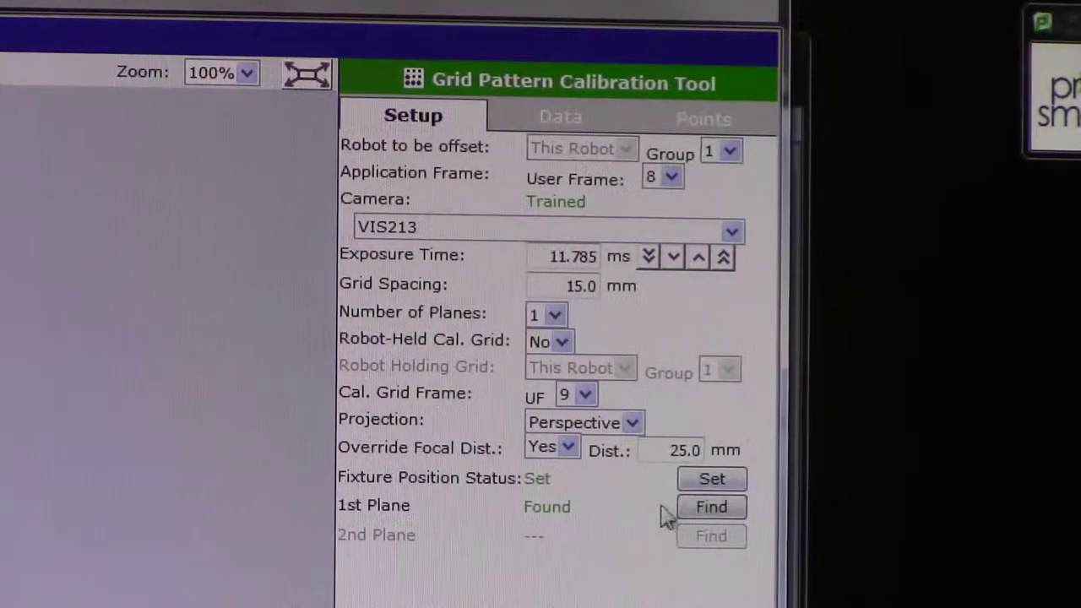
{"action": "left_click", "coordinate": [712, 507]}
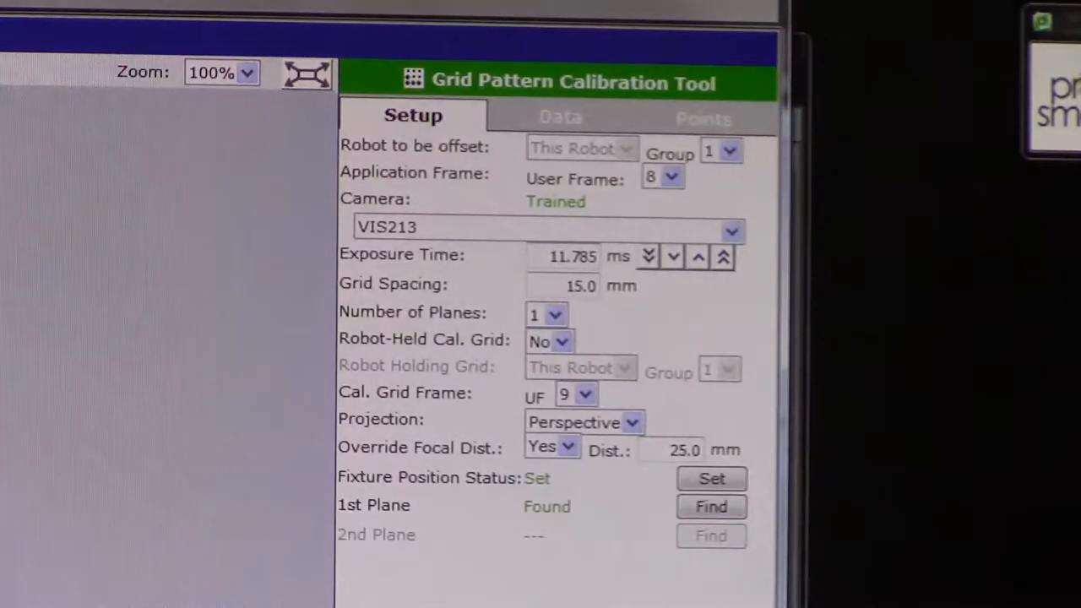
{"action": "left_click", "coordinate": [703, 119]}
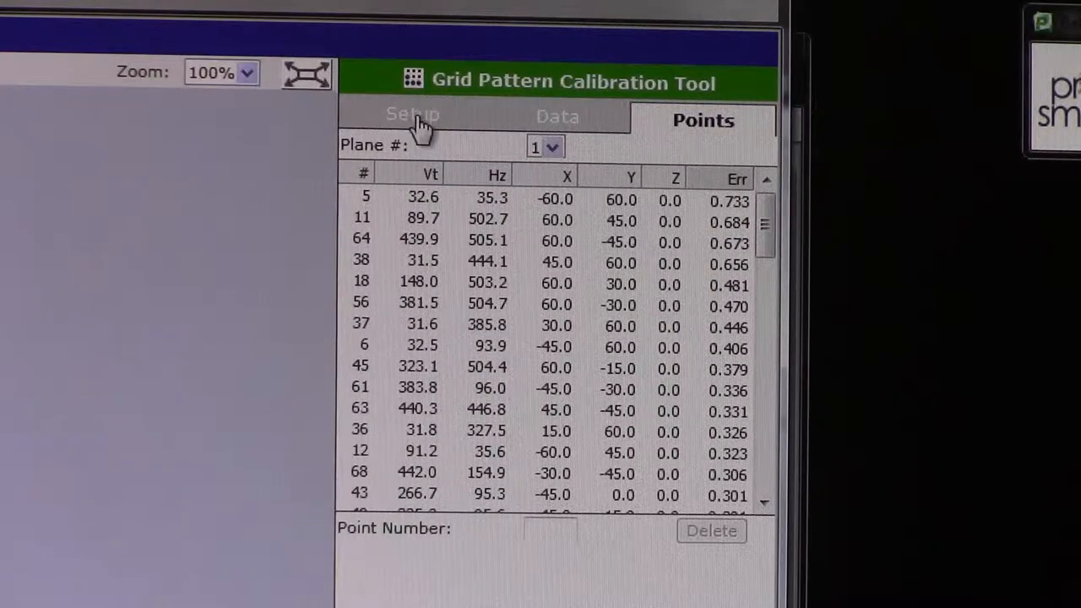
- Leave the calibration Setup page and bring up the VIS213B single-view vision process
{"action": "left_click", "coordinate": [413, 114]}
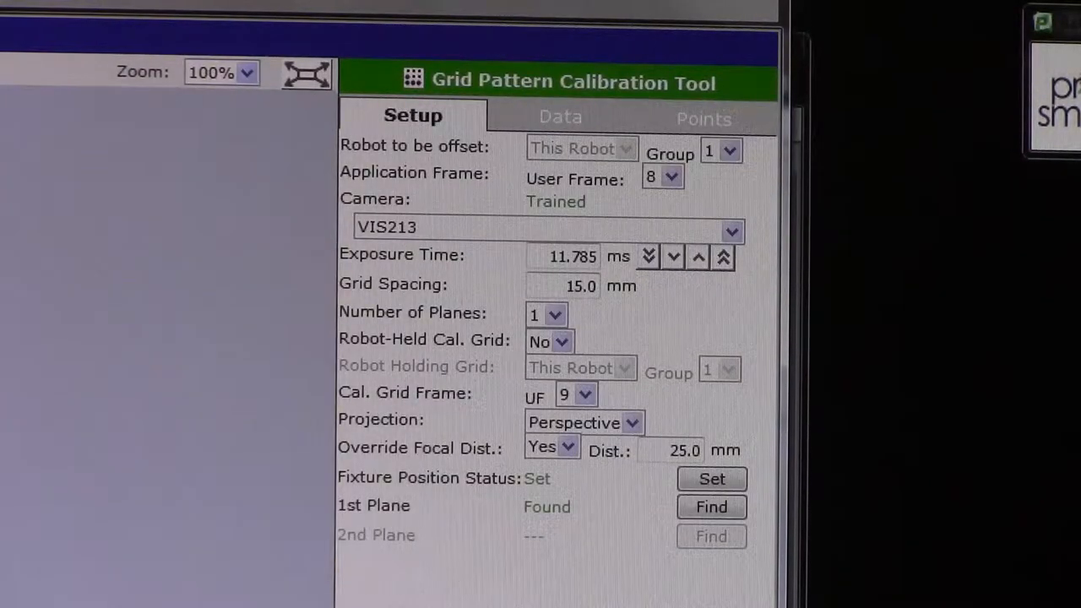
{"action": "left_click", "coordinate": [560, 117]}
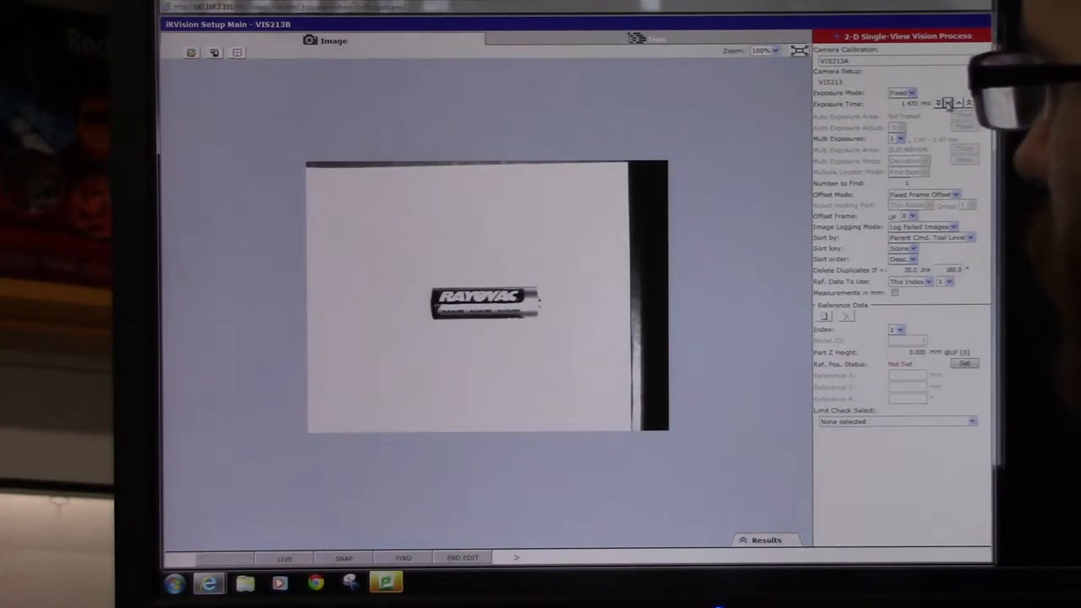
- Lower the camera exposure time before masking the battery model
{"action": "left_click", "coordinate": [945, 105]}
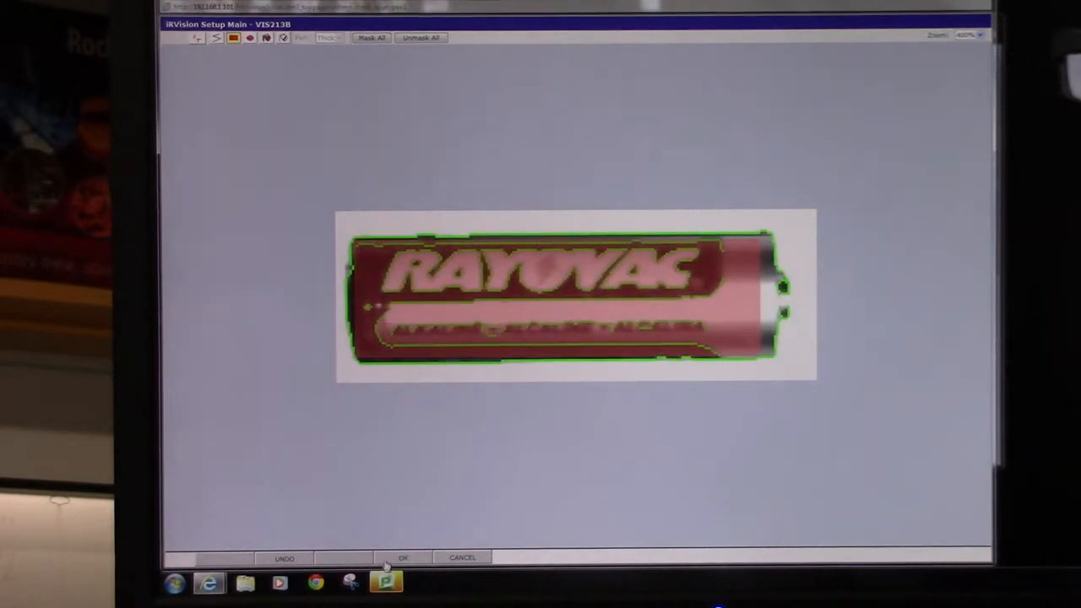
- Apply the painted battery mask so the process finds the battery at score 100
{"action": "left_click", "coordinate": [408, 556]}
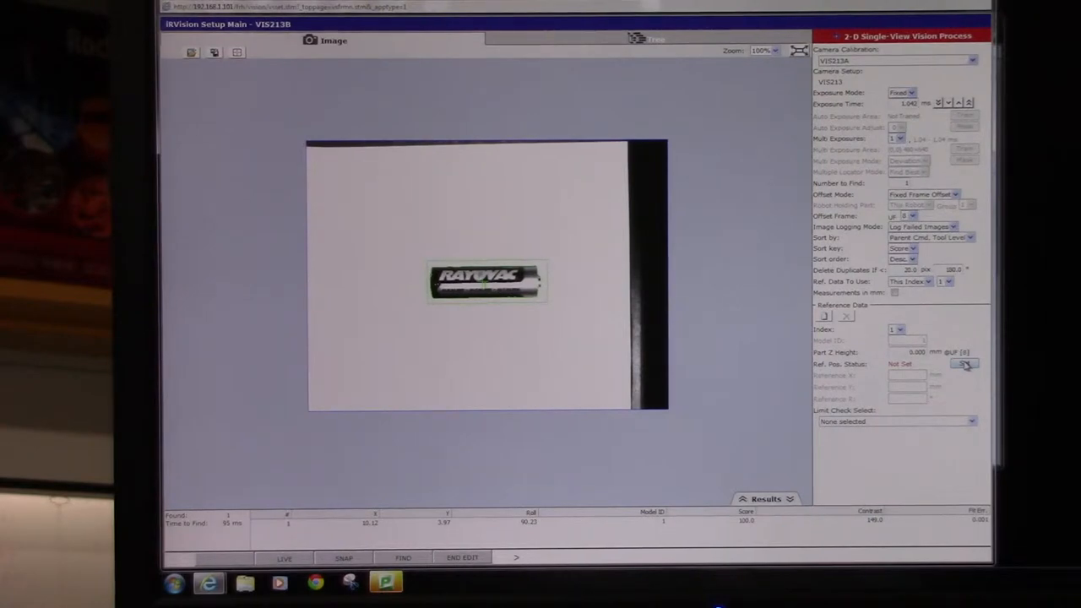
- Set the battery's reference position and launch the Vision Runtime display
{"action": "left_click", "coordinate": [964, 364]}
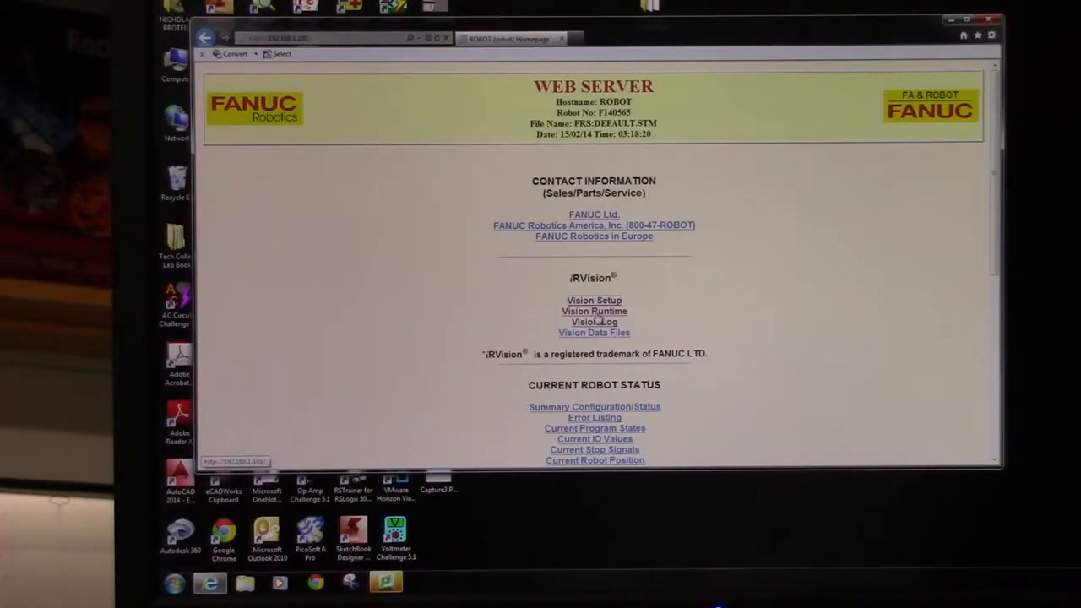
{"action": "left_click", "coordinate": [594, 311]}
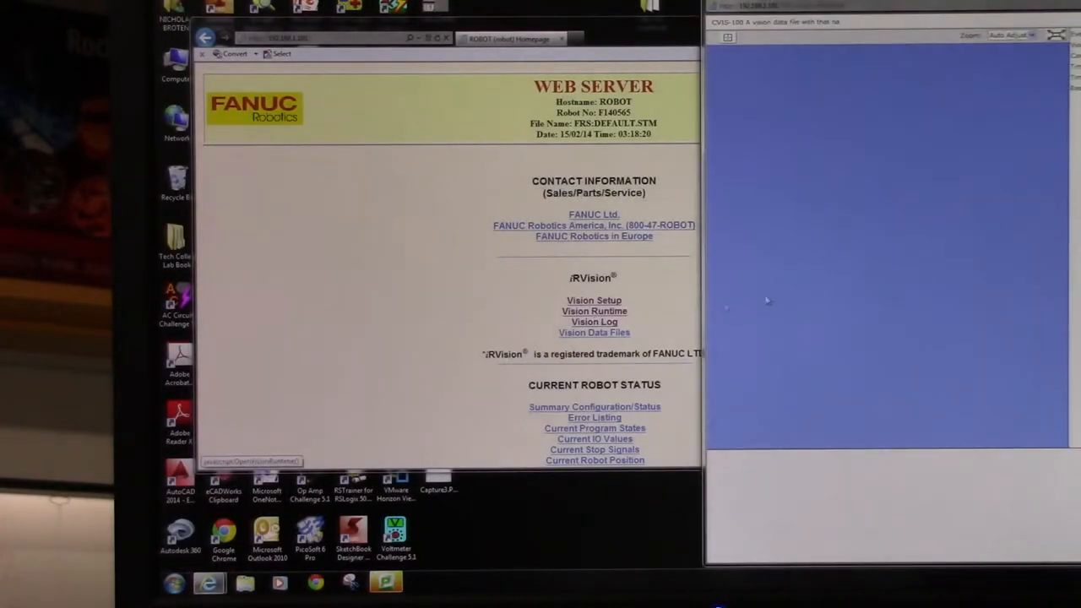